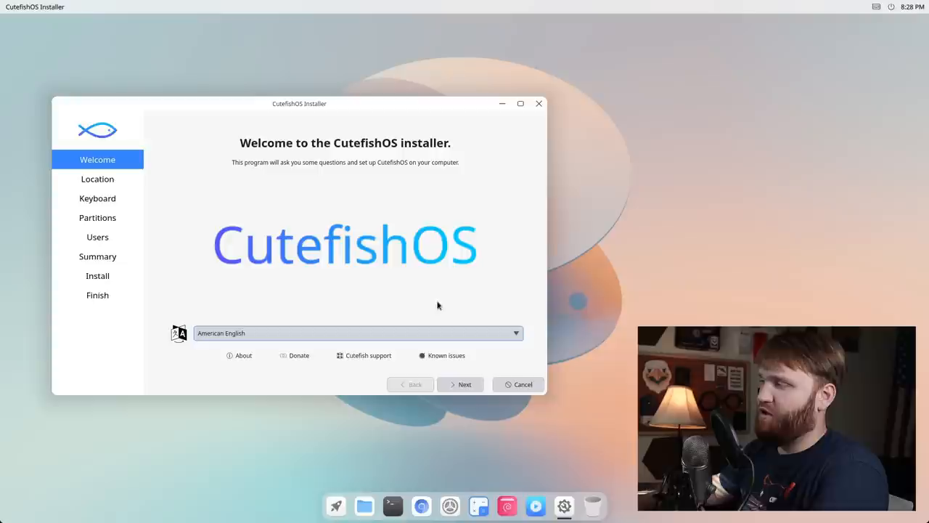
{"action": "mouse_move", "coordinate": [257, 355]}
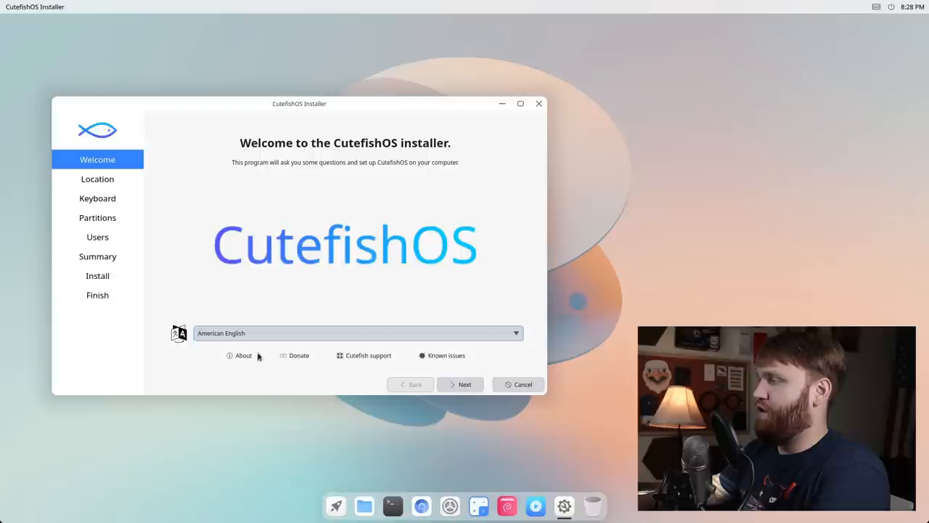
Glance at installer info, then erase the whole 35.3 GiB disk, set up a user, and install
{"action": "left_click", "coordinate": [243, 355]}
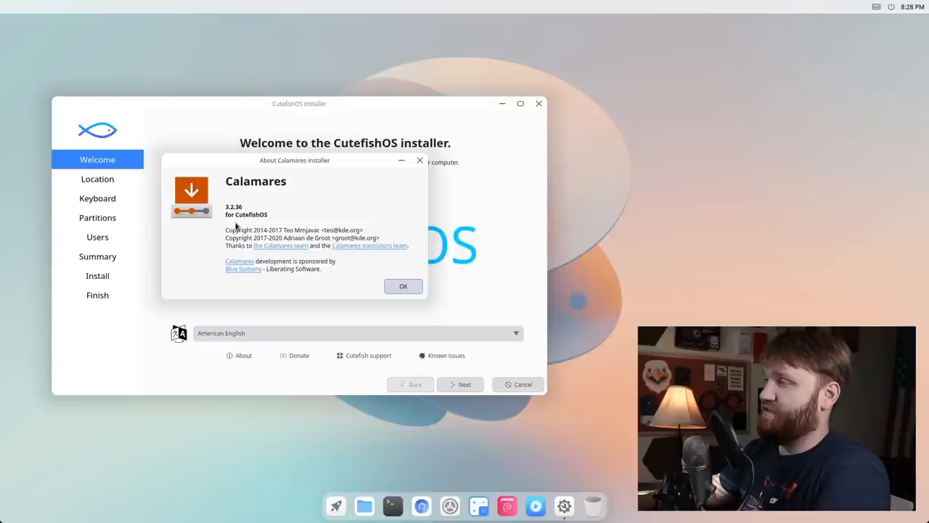
{"action": "left_click", "coordinate": [402, 285]}
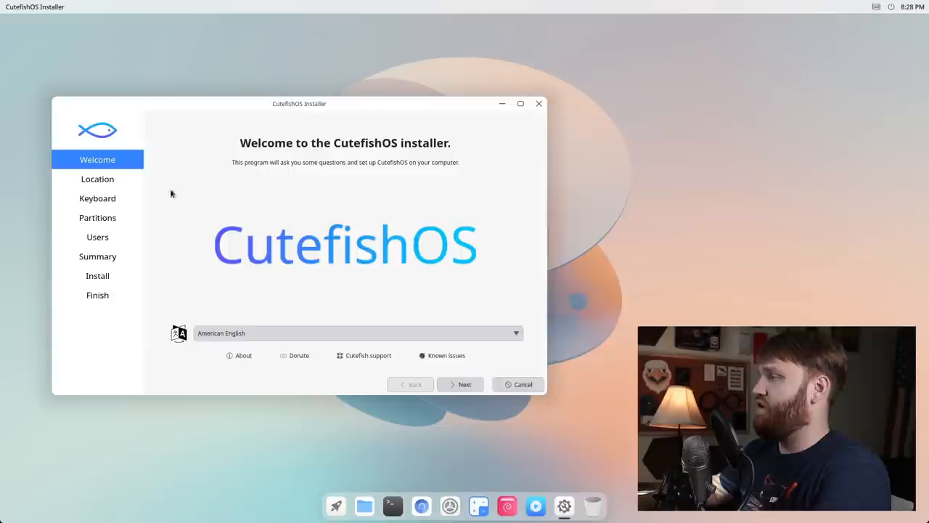
{"action": "left_click", "coordinate": [460, 384]}
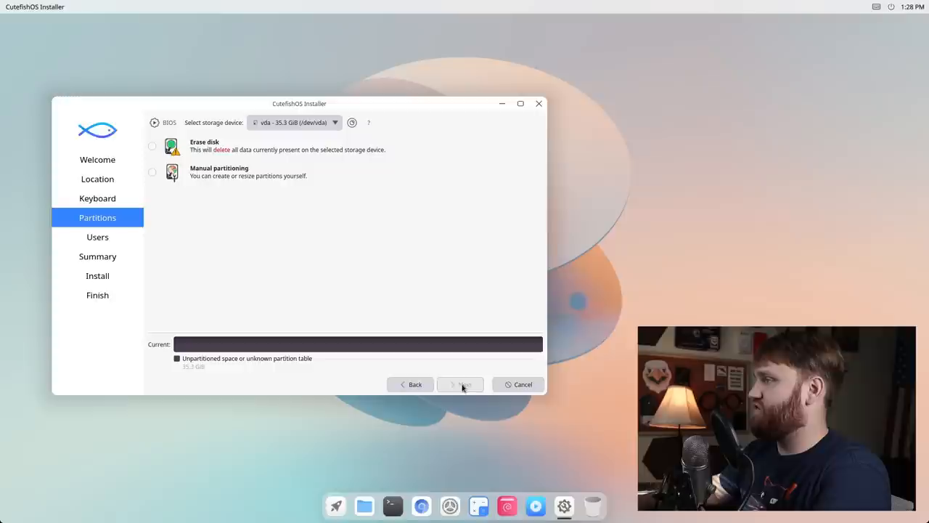
{"action": "left_click", "coordinate": [153, 146]}
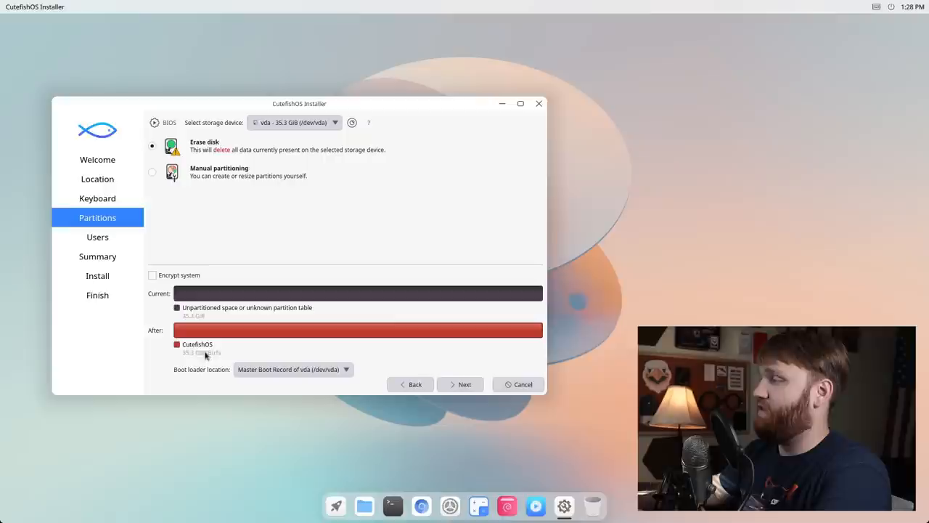
{"action": "left_click", "coordinate": [459, 383]}
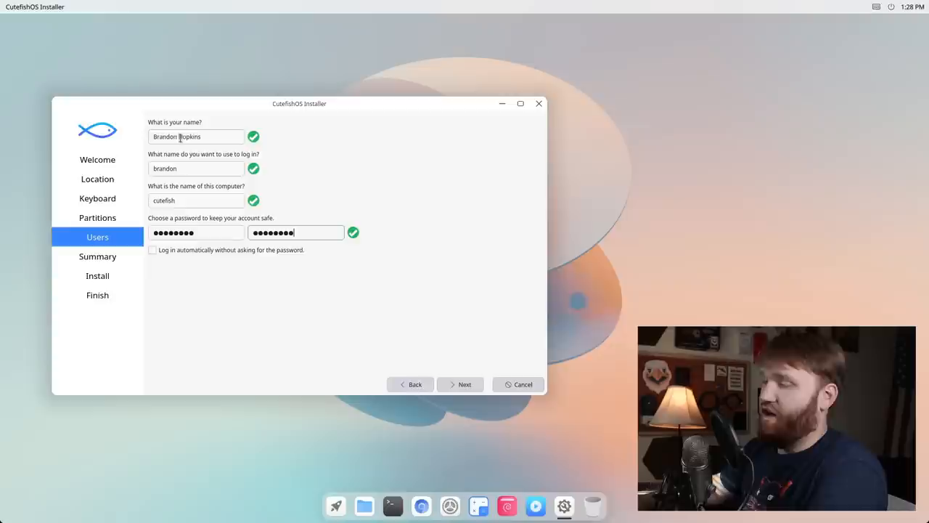
{"action": "left_click", "coordinate": [459, 384]}
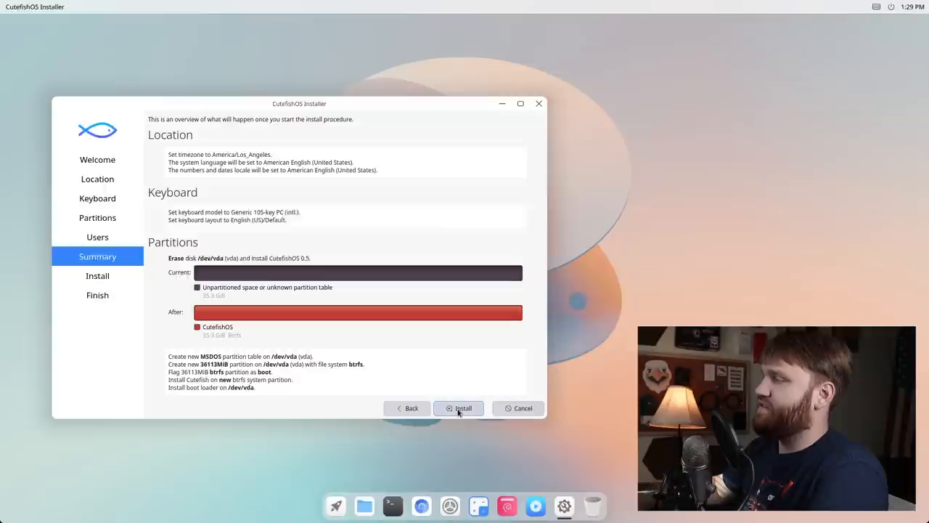
{"action": "left_click", "coordinate": [458, 407]}
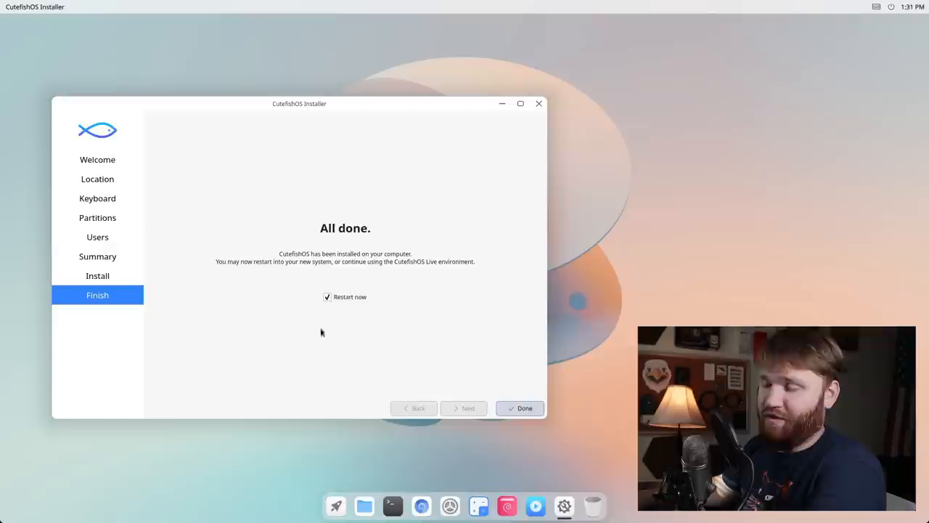
Click Done with Restart now checked and reboot into the login screen
{"action": "left_click", "coordinate": [519, 407]}
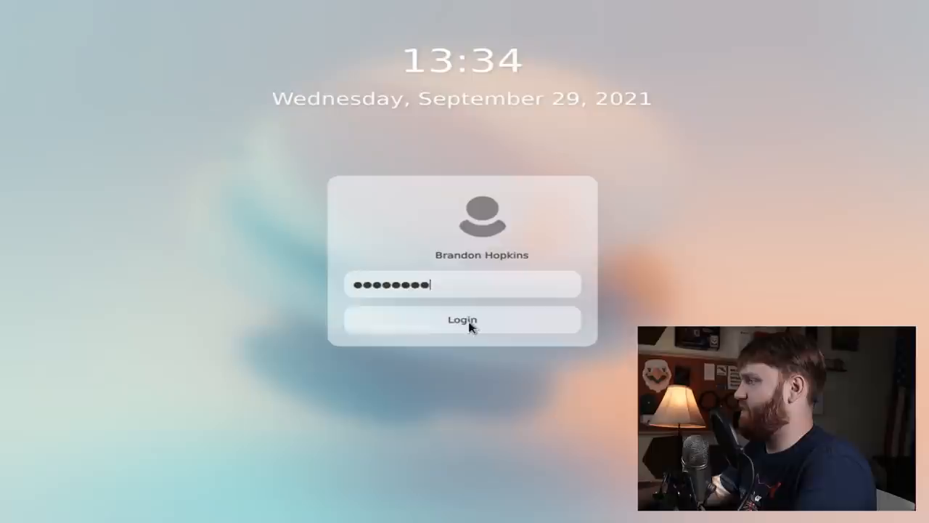
Log in, preview the Dark style, then return to the Light style
{"action": "left_click", "coordinate": [462, 320]}
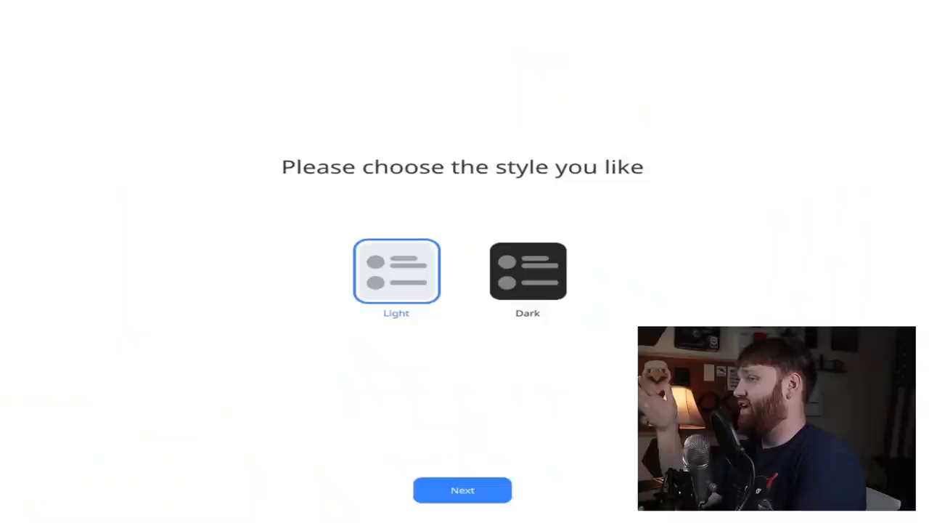
{"action": "left_click", "coordinate": [527, 271]}
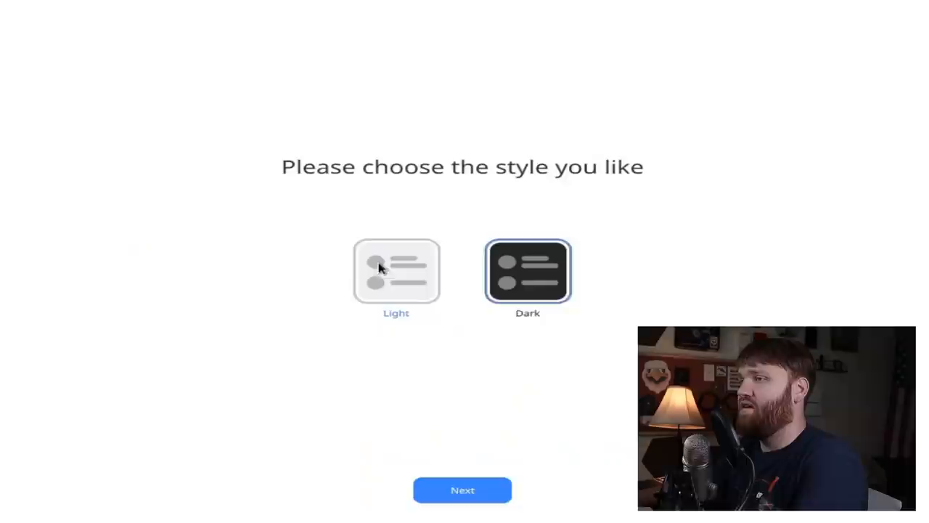
{"action": "left_click", "coordinate": [462, 489]}
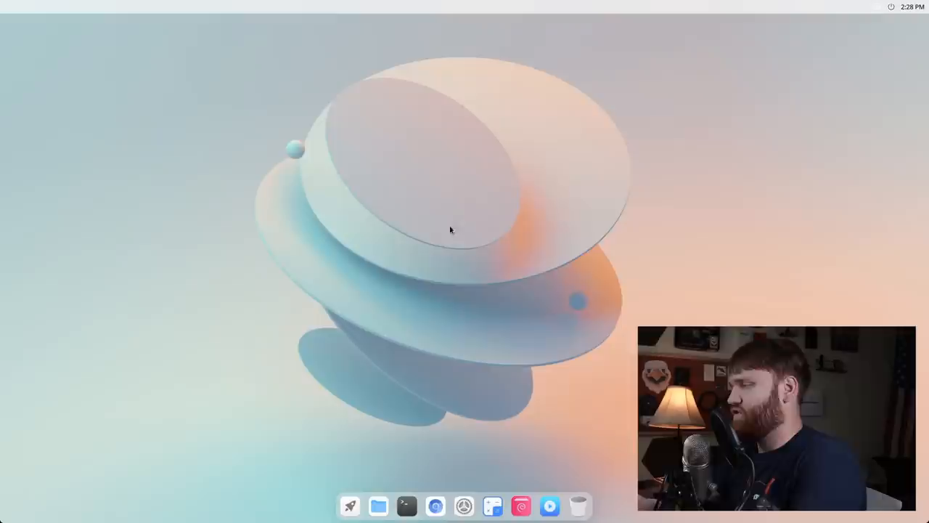
Run neofetch in a new Terminal, showing Debian 11 bullseye with Cutefish, and move the window
{"action": "left_click", "coordinate": [406, 506]}
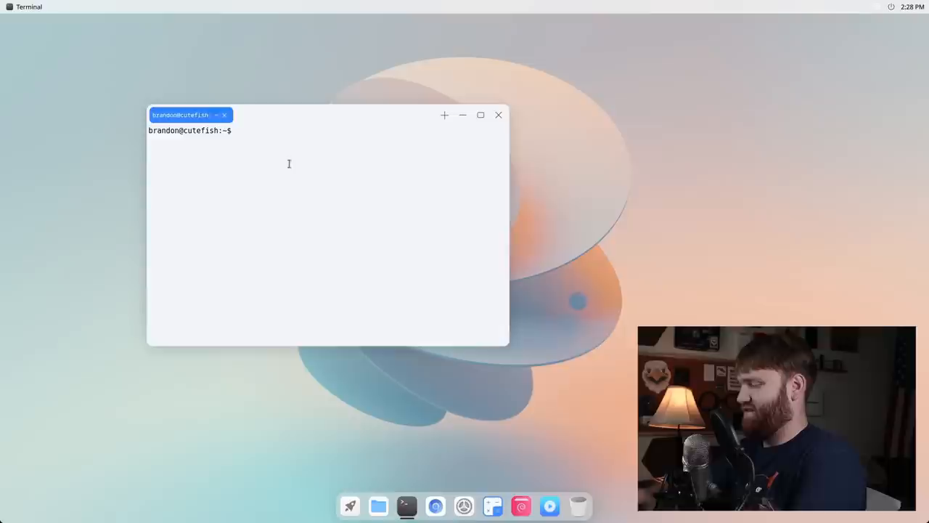
{"action": "type", "text": "sudo apt"}
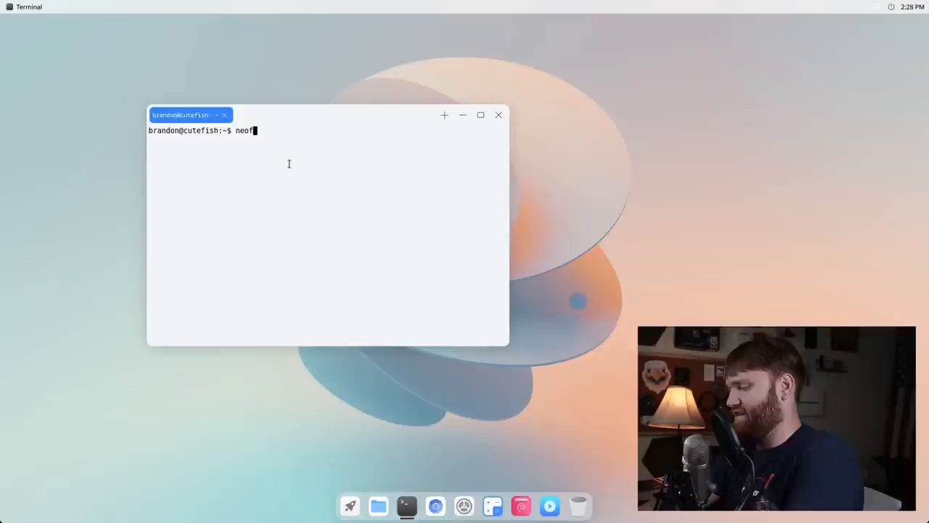
{"action": "key", "text": "Return"}
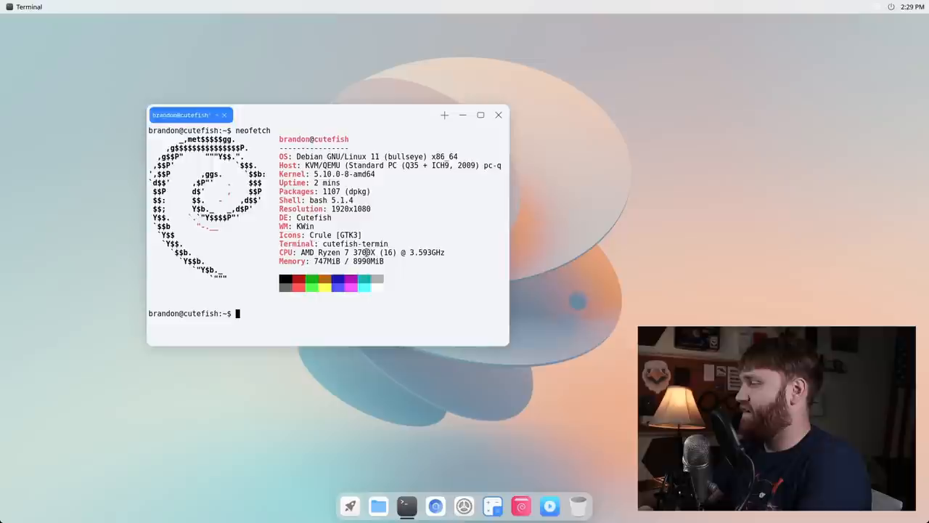
{"action": "left_click_drag", "start_coordinate": [181, 115], "coordinate": [108, 98]}
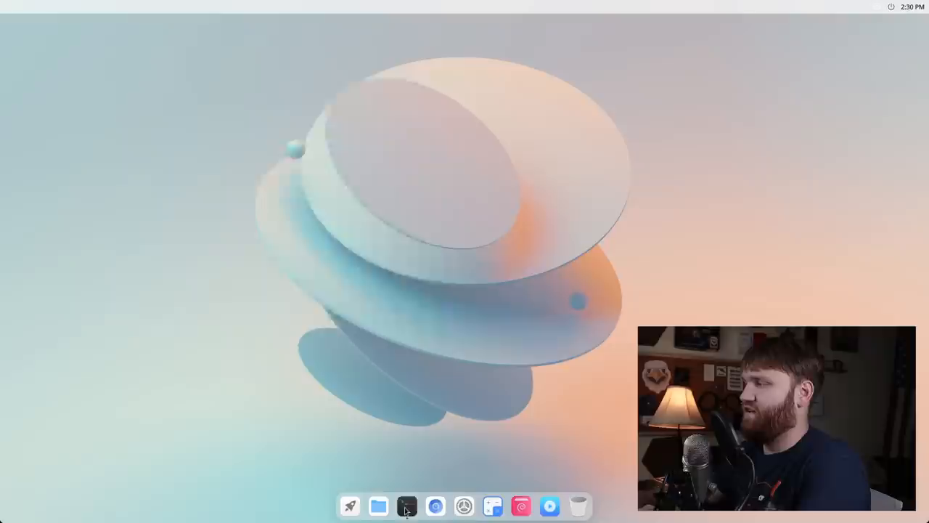
Restore the terminal from the dock and open Settings from the top panel
{"action": "left_click", "coordinate": [407, 506]}
{"action": "type", "text": "neofetch"}
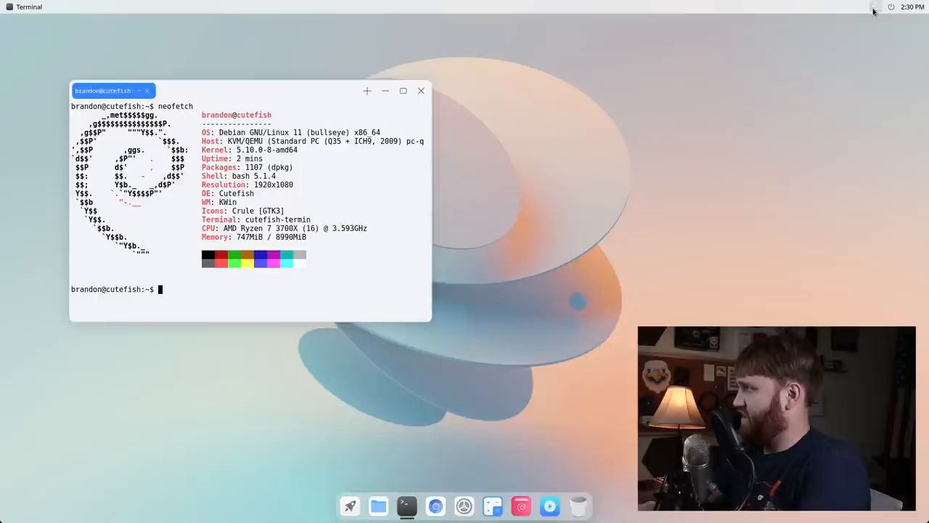
{"action": "left_click", "coordinate": [891, 7]}
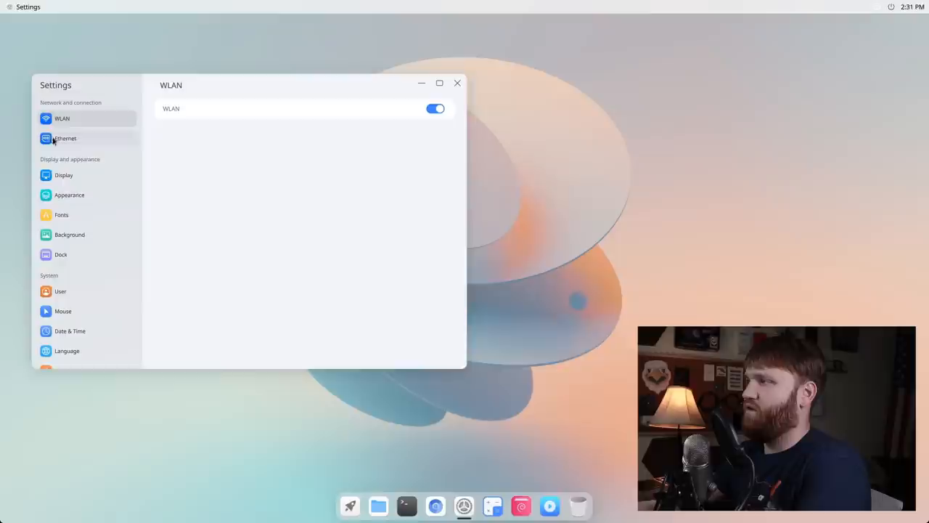
Try a display scaling factor, set the pink accent, and browse the Fonts and Background pages
{"action": "left_click", "coordinate": [63, 175]}
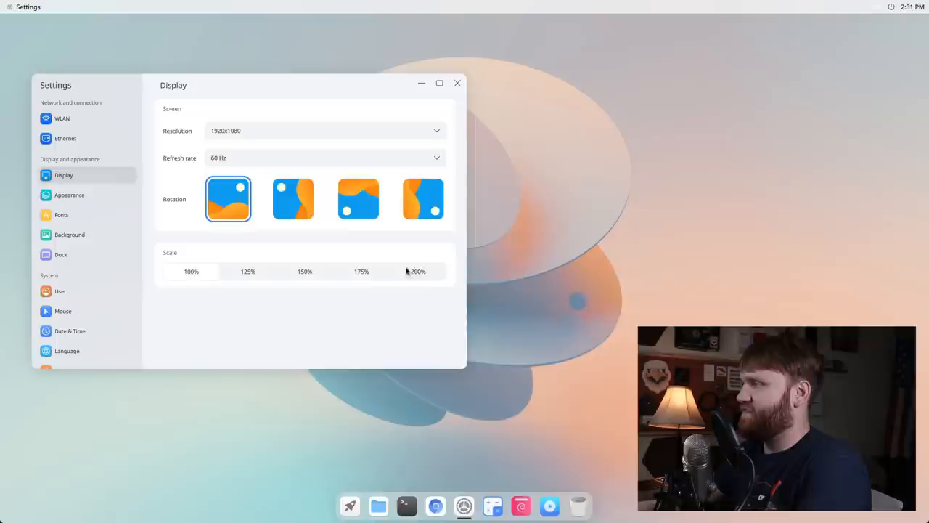
{"action": "left_click", "coordinate": [418, 271]}
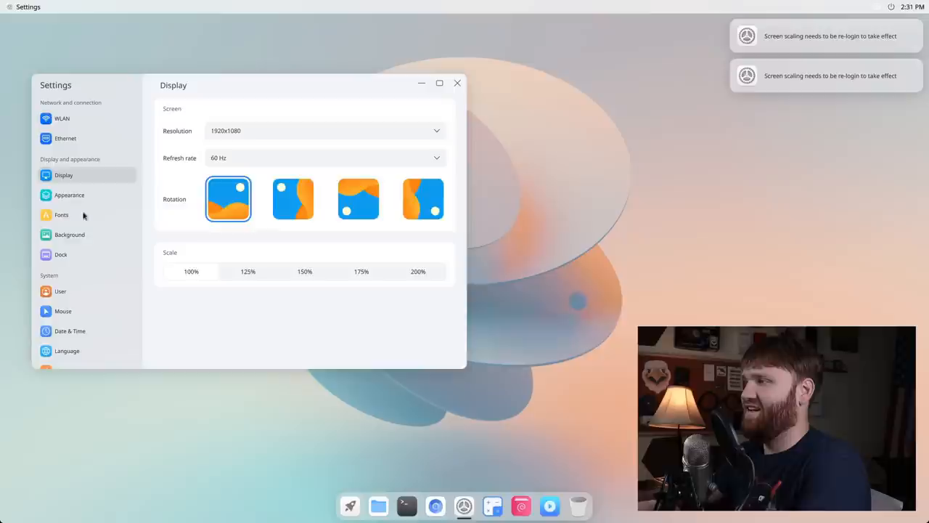
{"action": "left_click", "coordinate": [69, 195]}
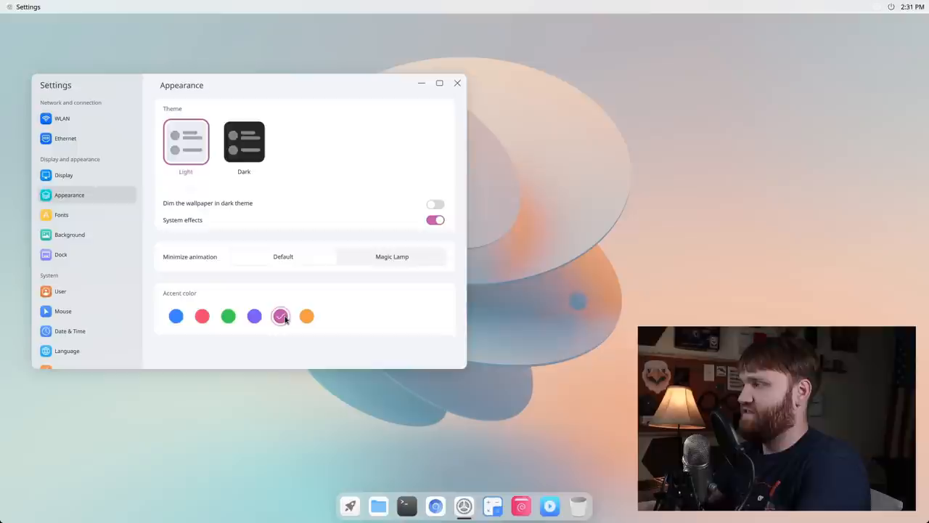
{"action": "left_click", "coordinate": [61, 214]}
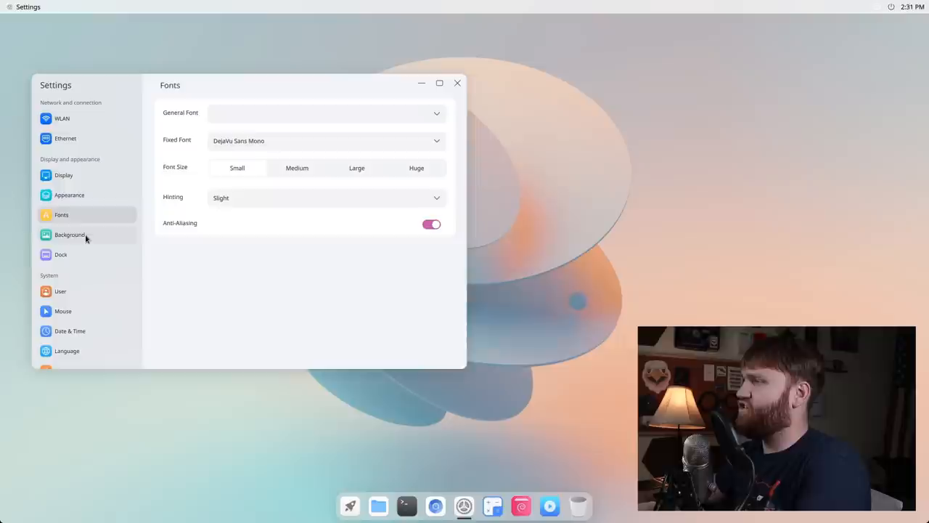
{"action": "left_click", "coordinate": [69, 233]}
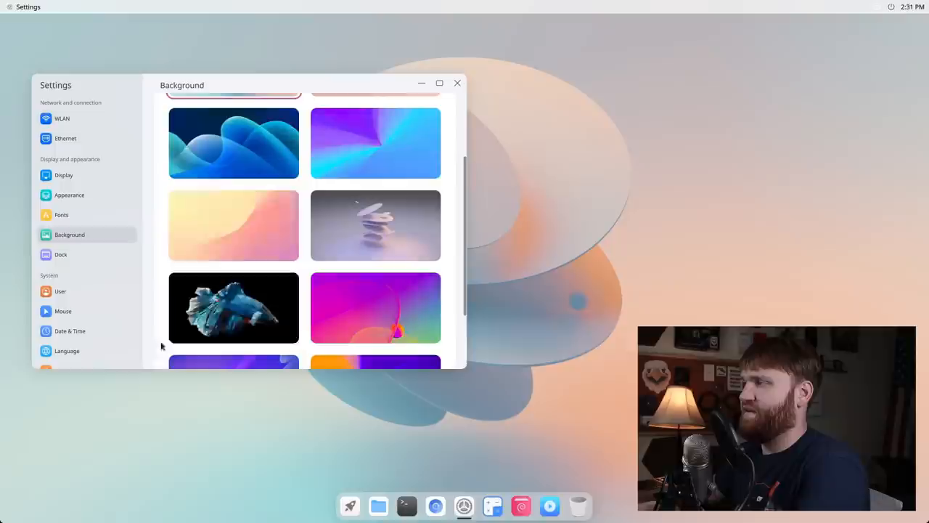
In Dock settings, move the dock to the right edge and back to the bottom
{"action": "left_click", "coordinate": [61, 254]}
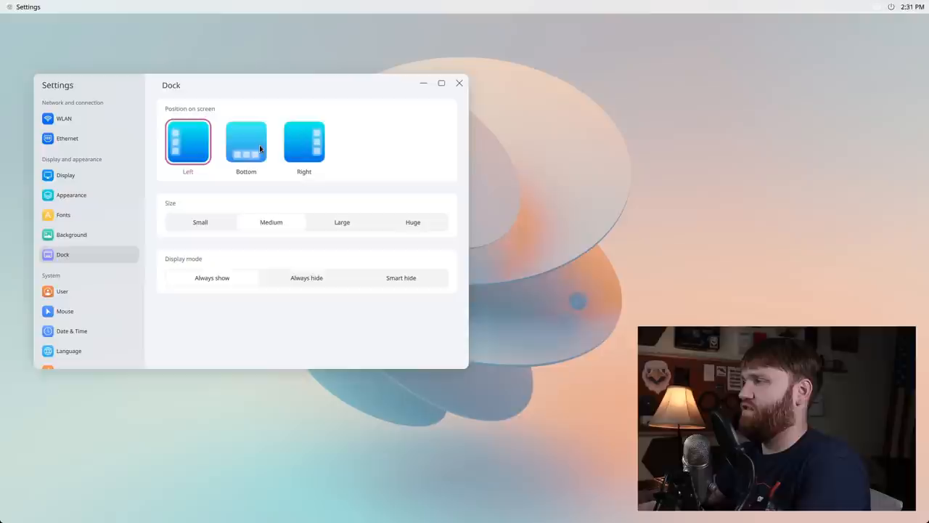
{"action": "left_click", "coordinate": [304, 142]}
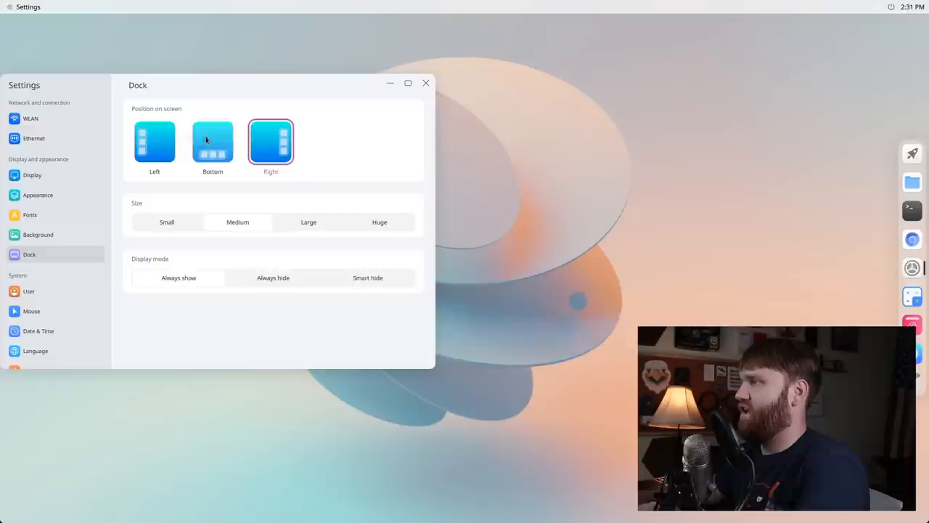
{"action": "left_click", "coordinate": [212, 141]}
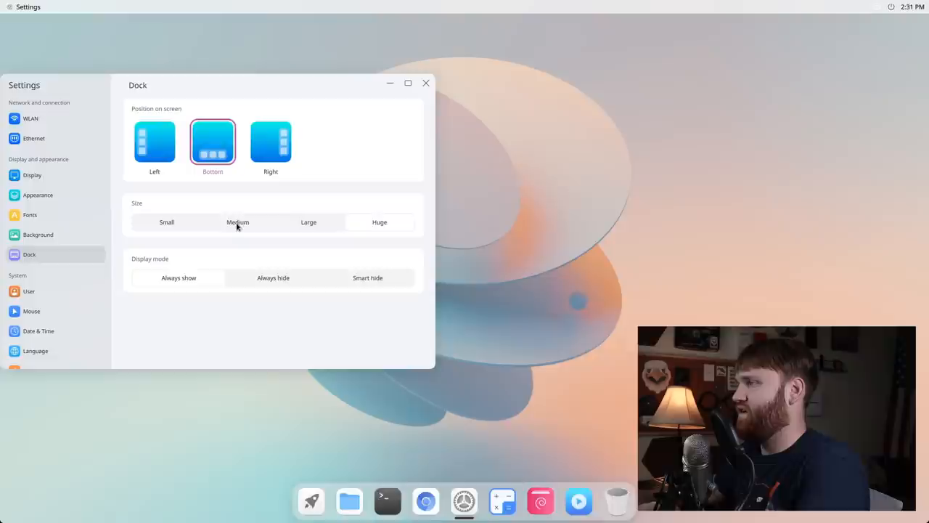
{"action": "left_click_drag", "start_coordinate": [138, 85], "coordinate": [273, 219]}
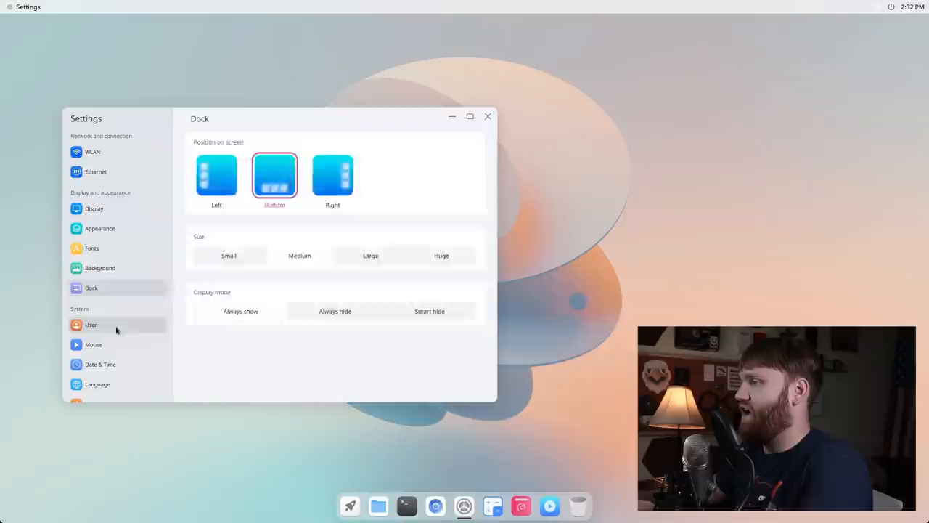
Browse the Mouse, Date & Time and Power pages, then view About's CutefishOS 0.5 details
{"action": "left_click", "coordinate": [93, 344]}
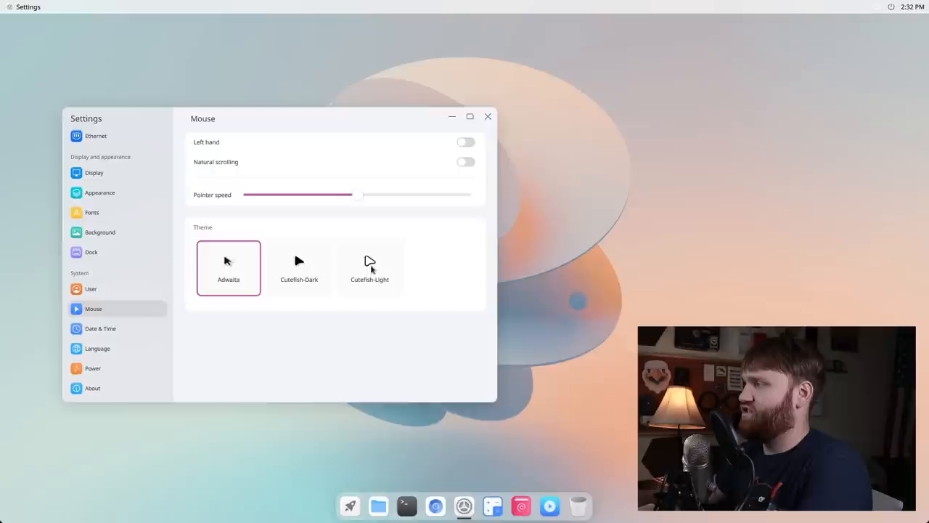
{"action": "left_click", "coordinate": [100, 328]}
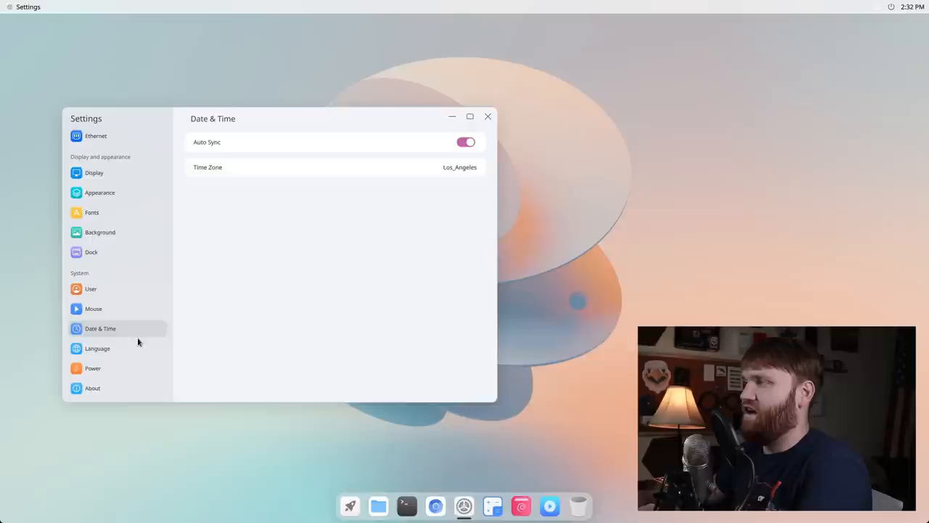
{"action": "left_click", "coordinate": [93, 368]}
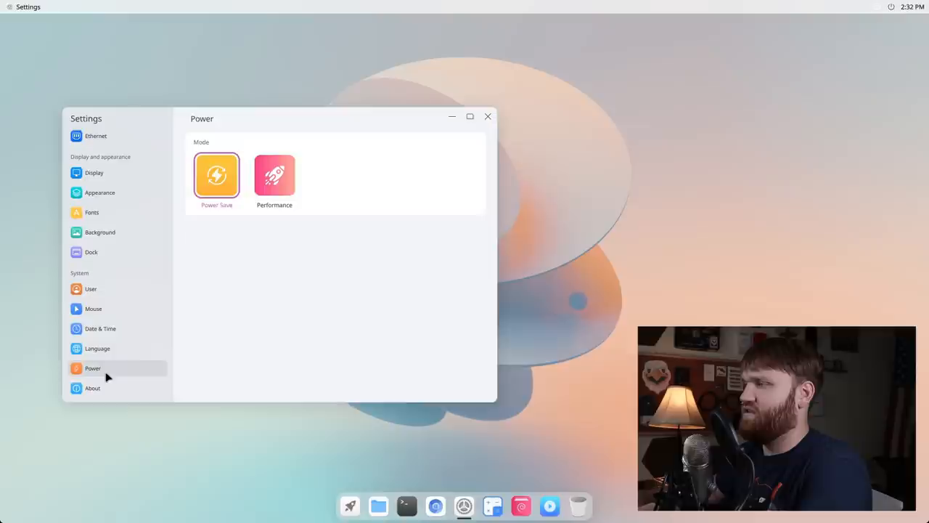
{"action": "left_click", "coordinate": [92, 388]}
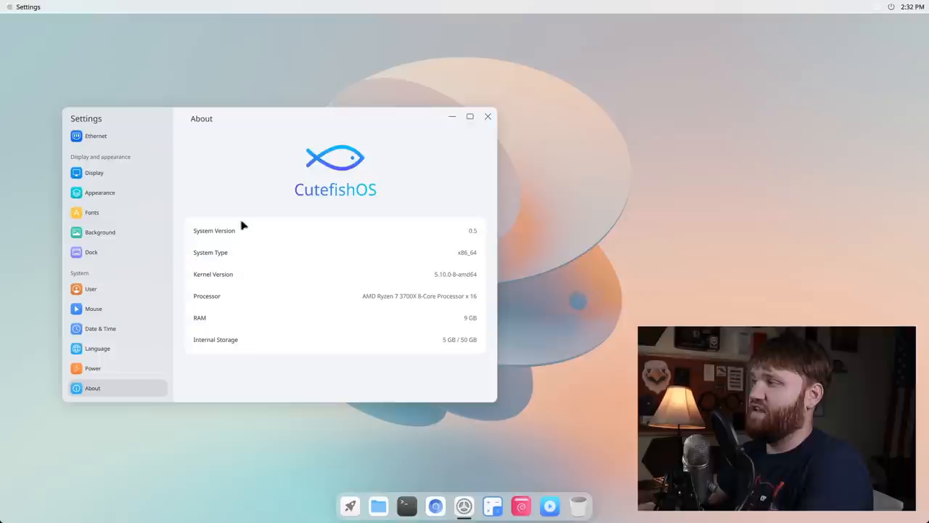
{"action": "mouse_move", "coordinate": [471, 261]}
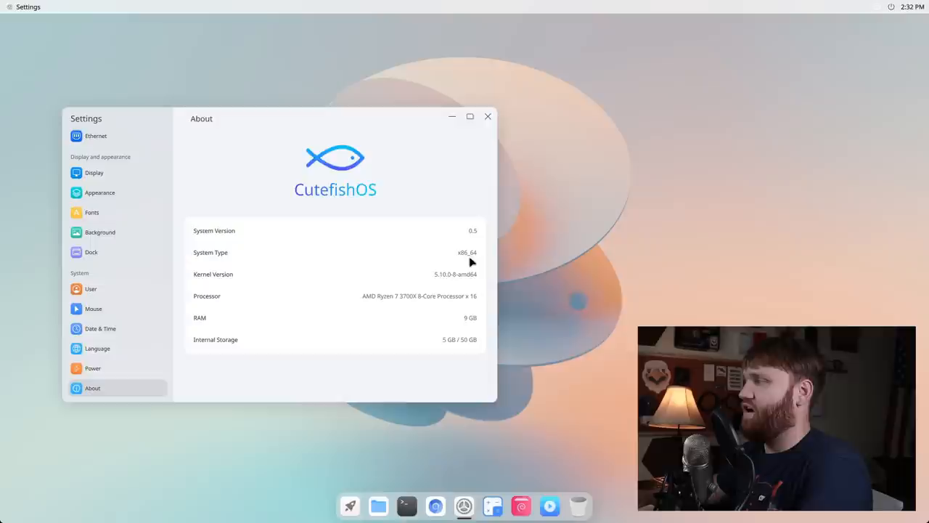
{"action": "mouse_move", "coordinate": [241, 370]}
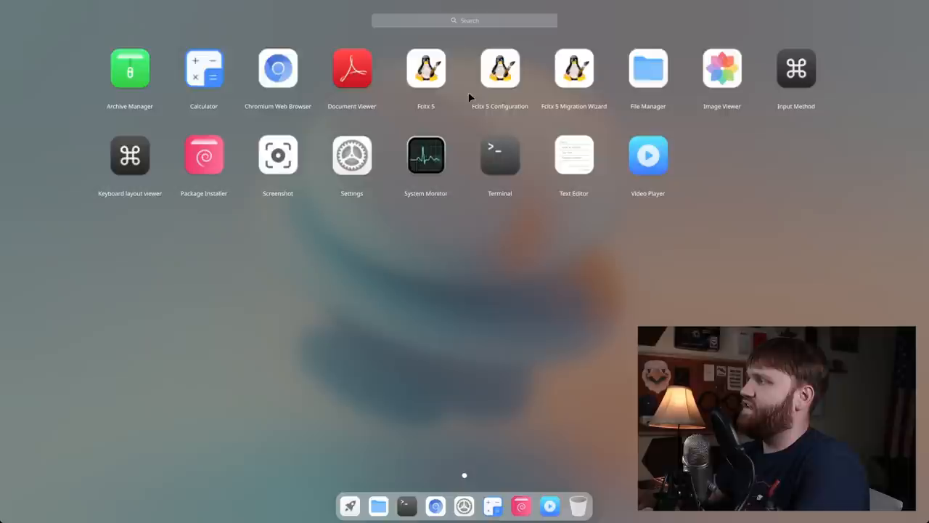
{"action": "mouse_move", "coordinate": [172, 179]}
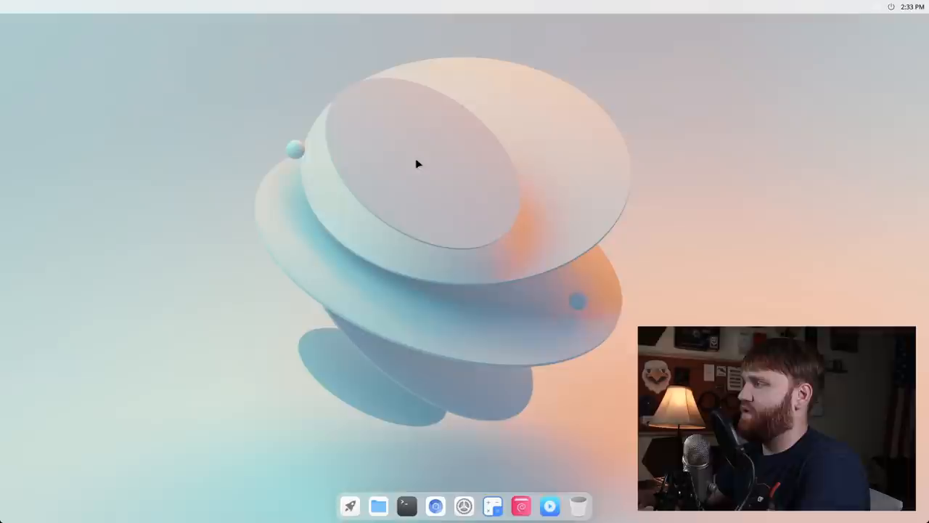
{"action": "left_click", "coordinate": [563, 506]}
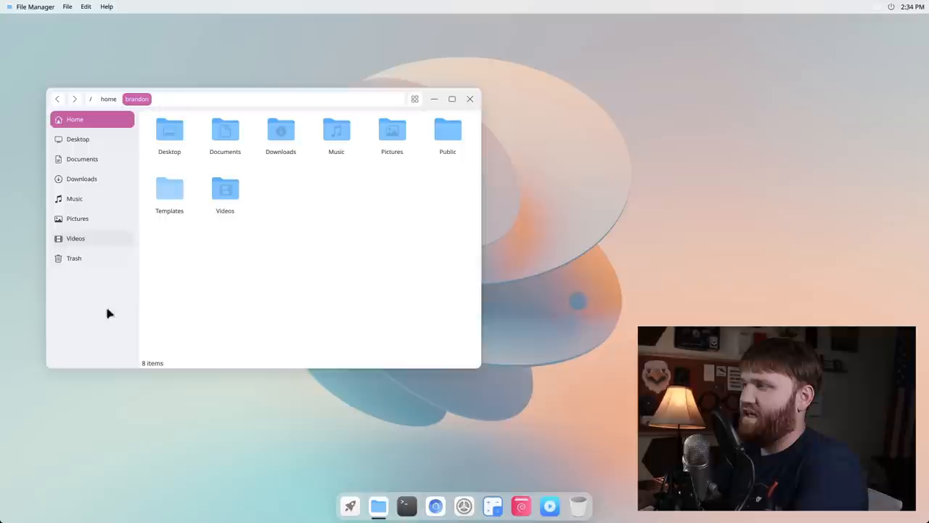
Create a New folder in Home, check the menus, and quit via File > Quit
{"action": "left_click", "coordinate": [105, 6]}
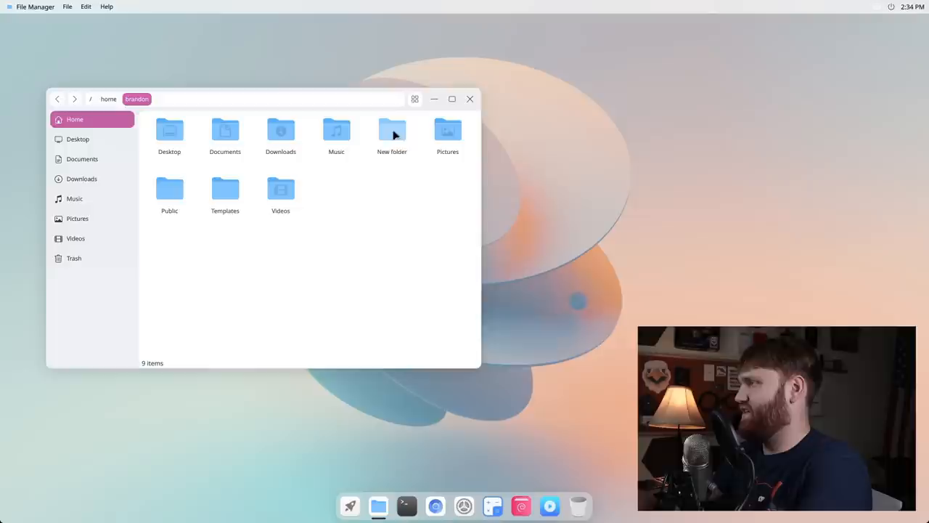
{"action": "left_click", "coordinate": [85, 6]}
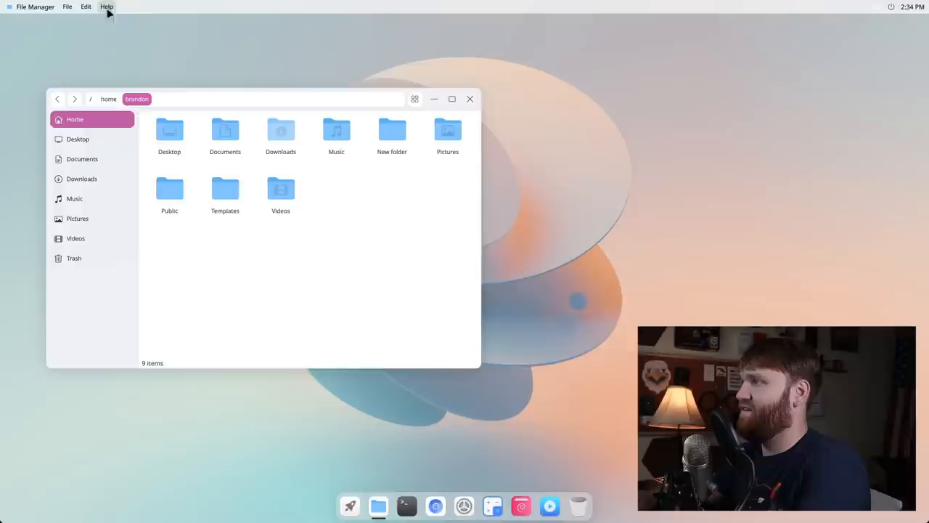
{"action": "left_click", "coordinate": [66, 7]}
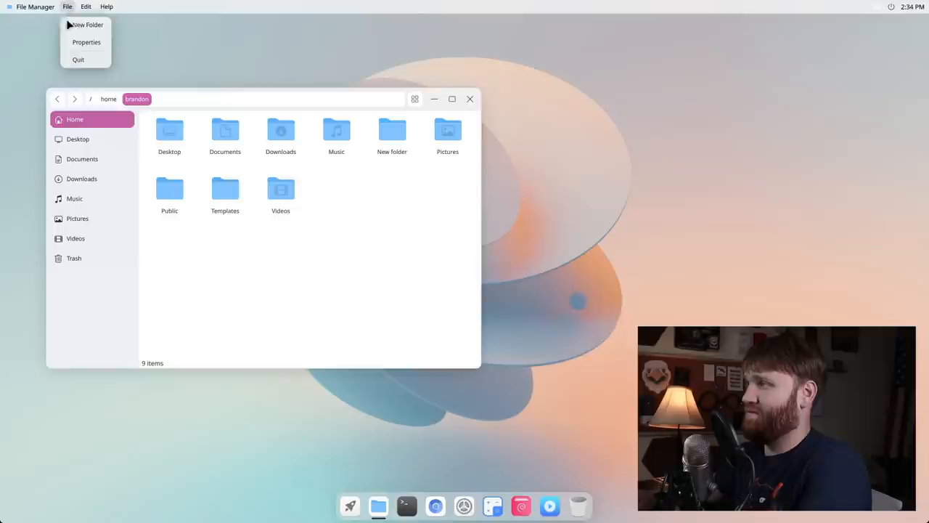
{"action": "left_click", "coordinate": [86, 41]}
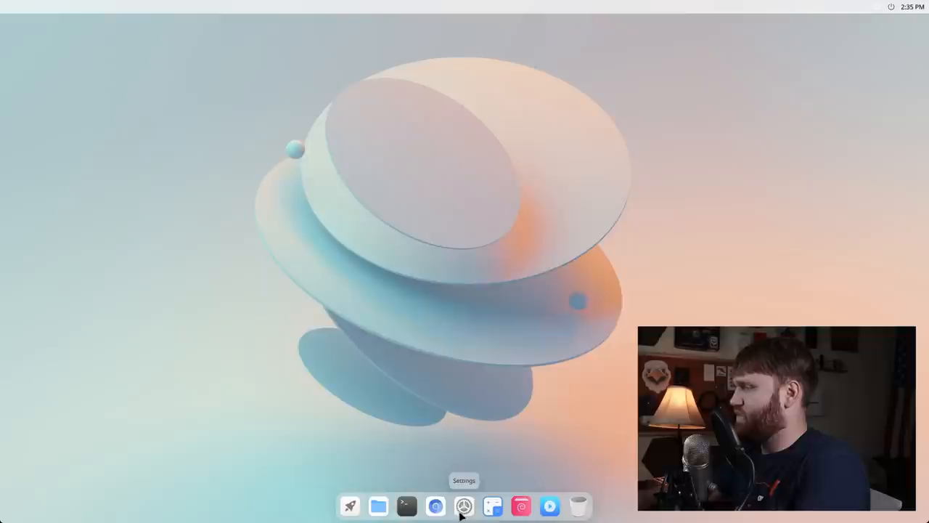
{"action": "left_click", "coordinate": [464, 505]}
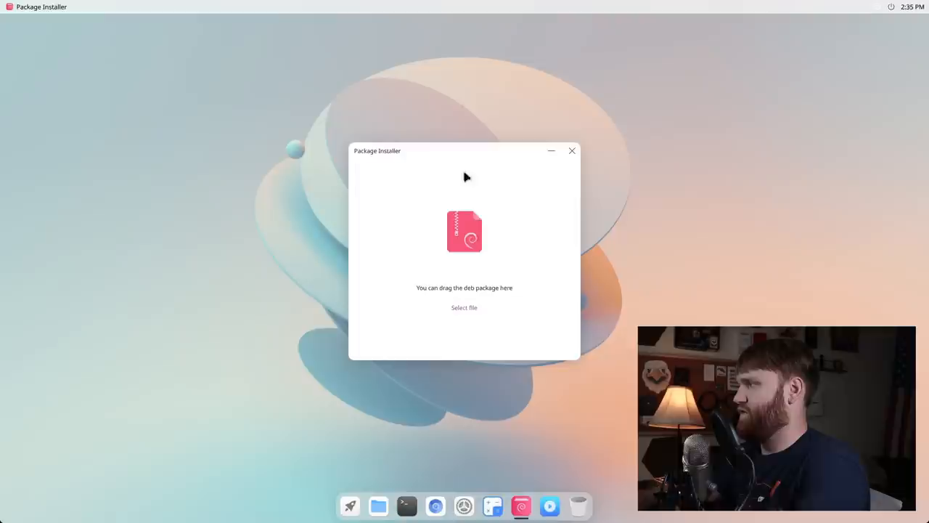
{"action": "left_click_drag", "start_coordinate": [376, 151], "coordinate": [197, 77]}
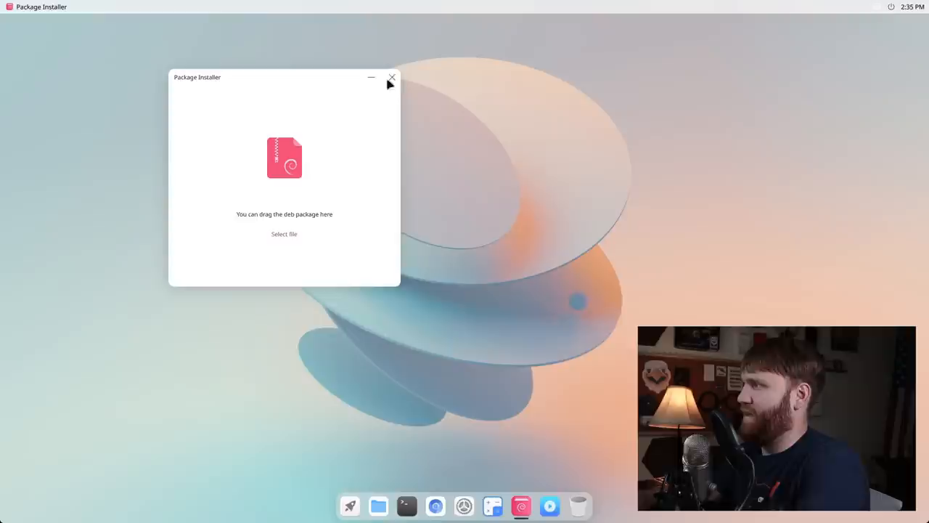
{"action": "left_click", "coordinate": [435, 506]}
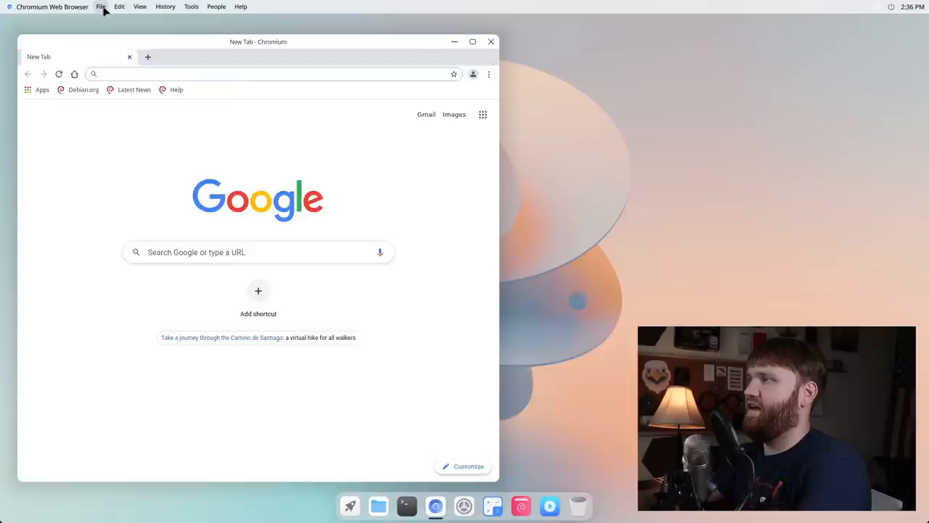
Visit the Extensions page, search 'cutefish', and open the forum's Cutefish 0.4 Changelog announcement
{"action": "left_click", "coordinate": [191, 6]}
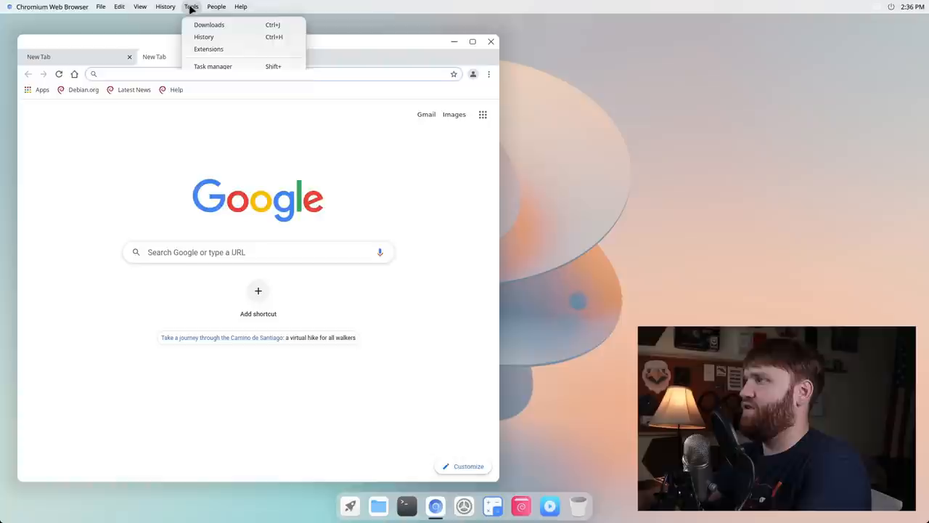
{"action": "left_click", "coordinate": [208, 48]}
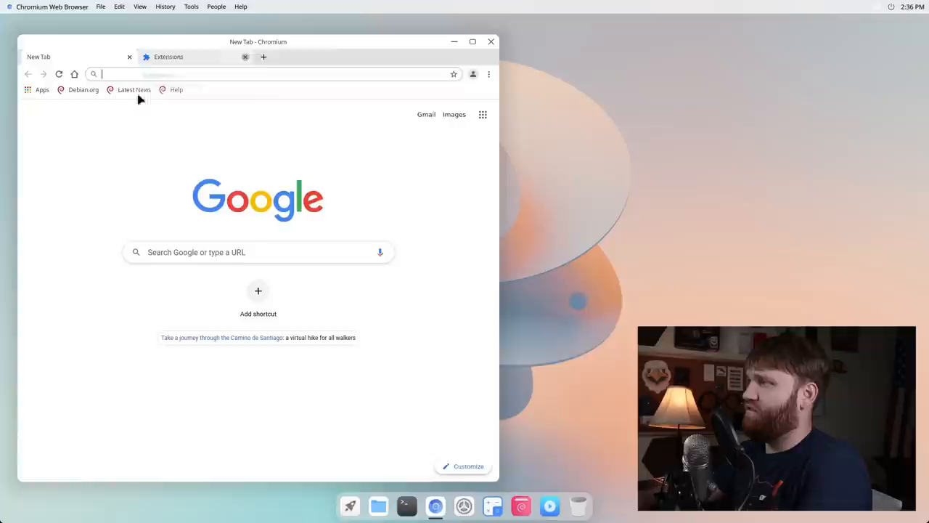
{"action": "type", "text": "c"}
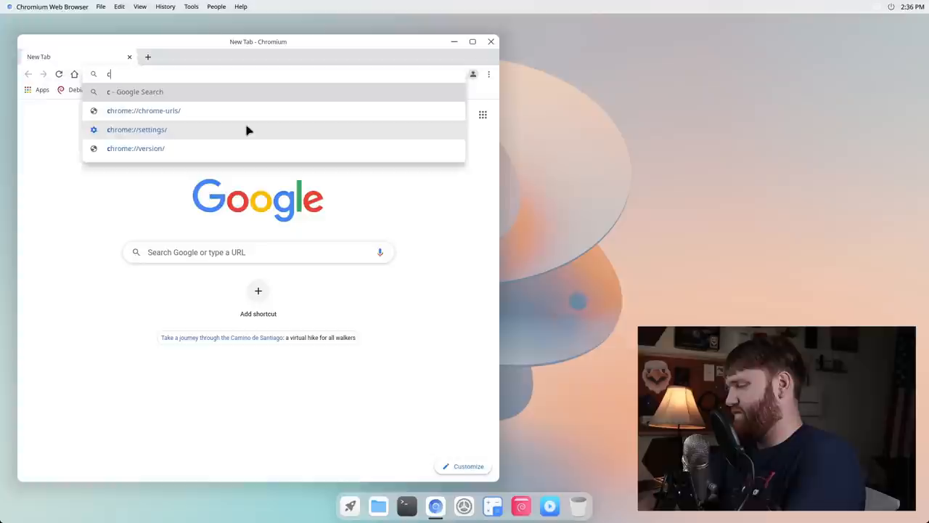
{"action": "type", "text": "cutefishos.com/t/announcement"}
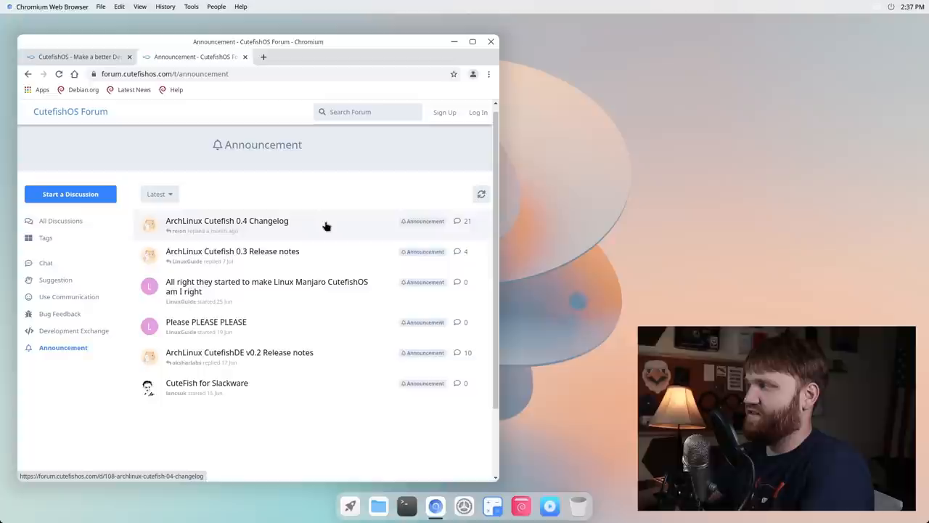
{"action": "left_click", "coordinate": [490, 42]}
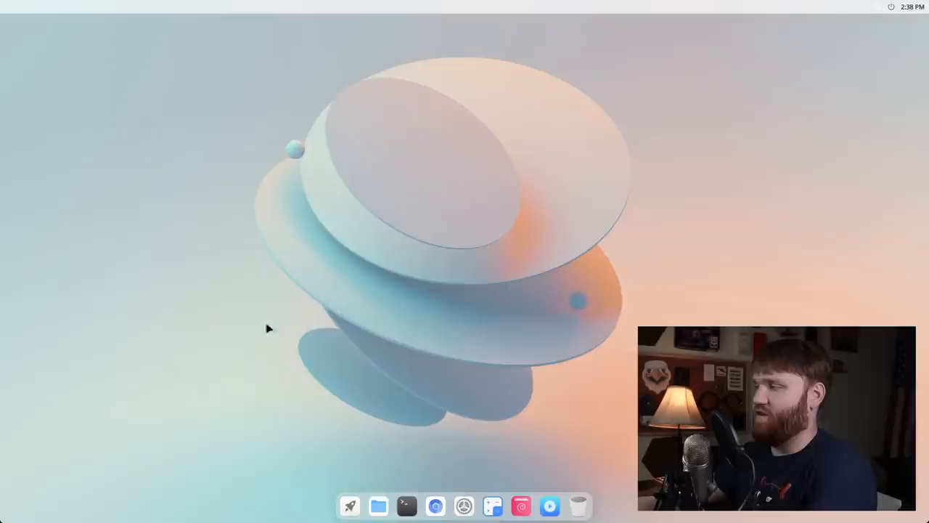
{"action": "mouse_move", "coordinate": [136, 229]}
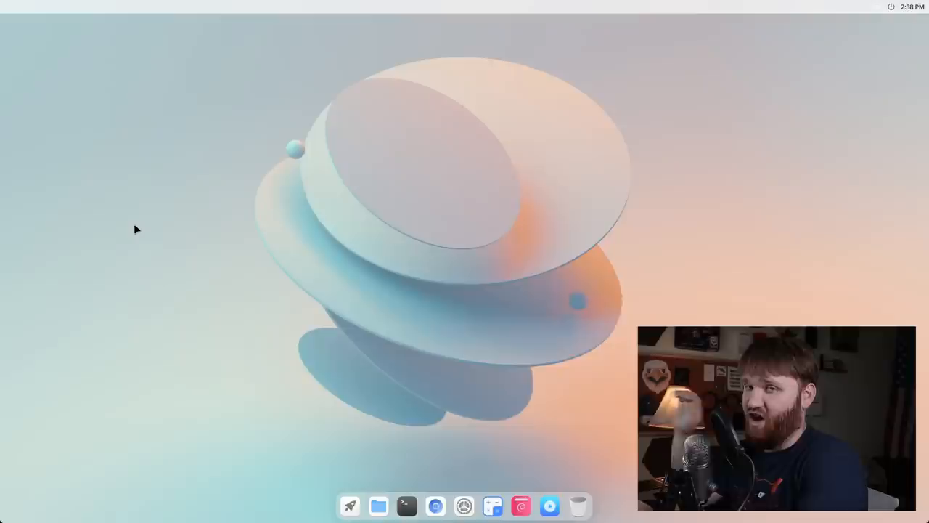
Run sudo apt install gimp in Terminal, then find GIMP in the app launcher
{"action": "left_click", "coordinate": [406, 506]}
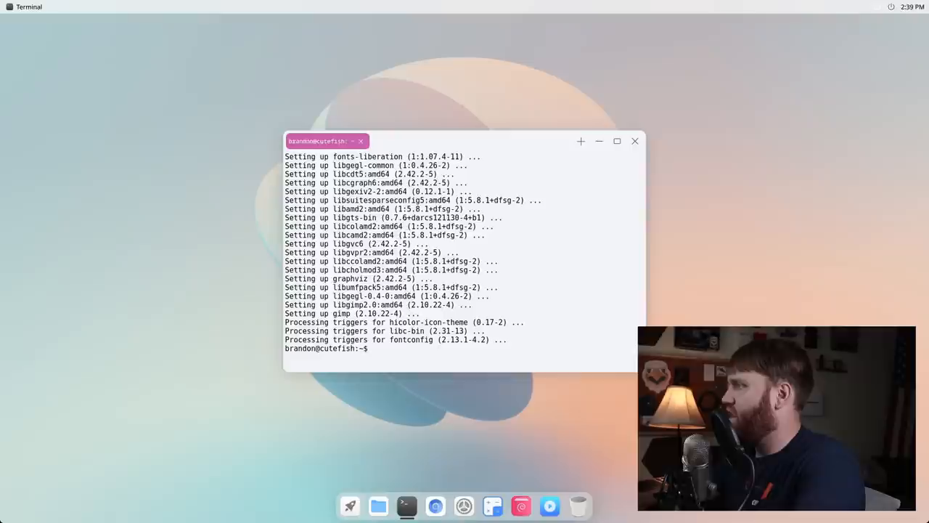
{"action": "left_click", "coordinate": [349, 506]}
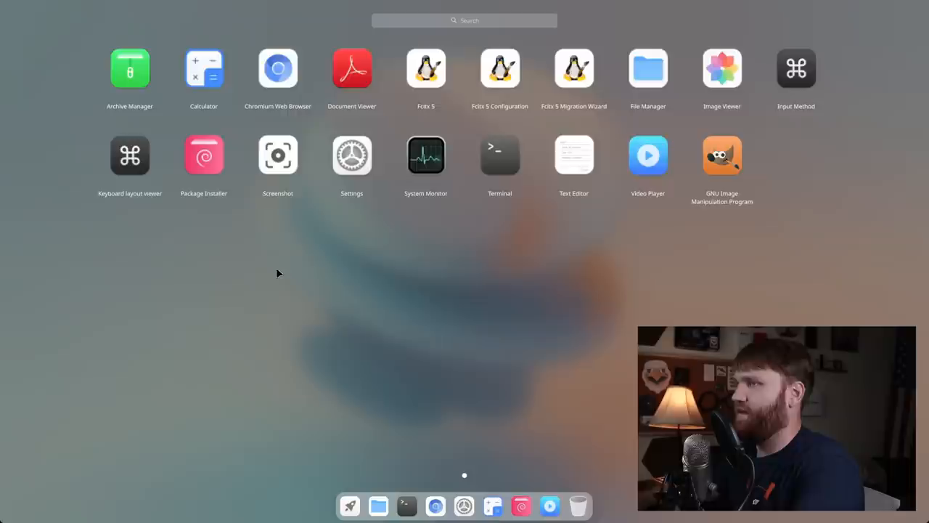
{"action": "mouse_move", "coordinate": [438, 100]}
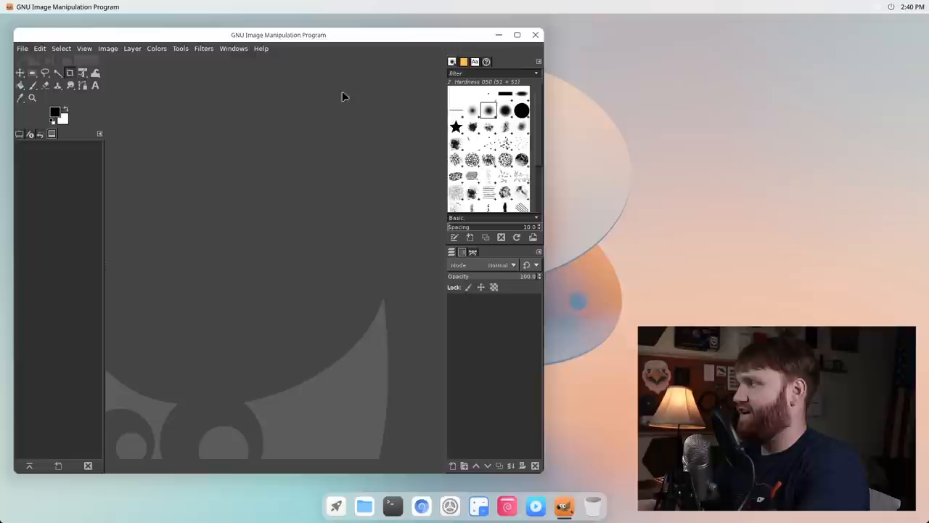
Close the GIMP main window, returning to the empty desktop
{"action": "left_click", "coordinate": [535, 34]}
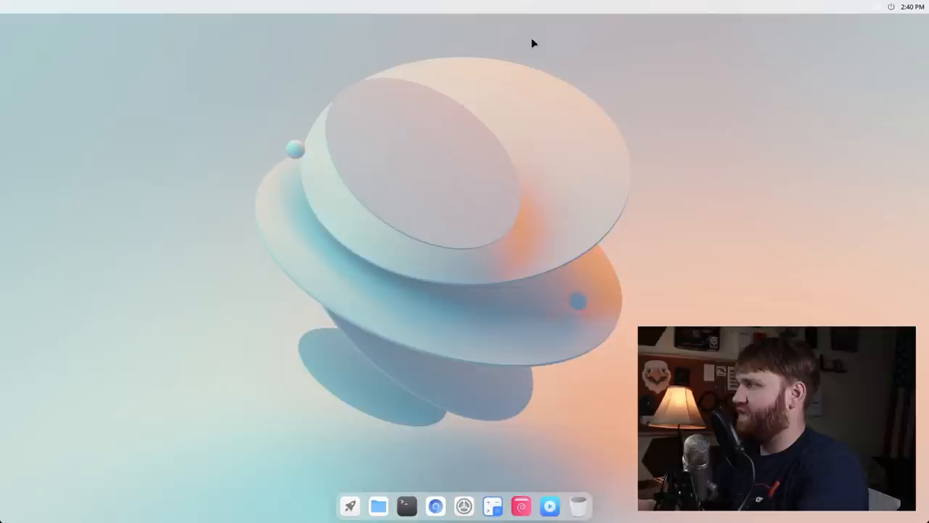
{"action": "mouse_move", "coordinate": [305, 324]}
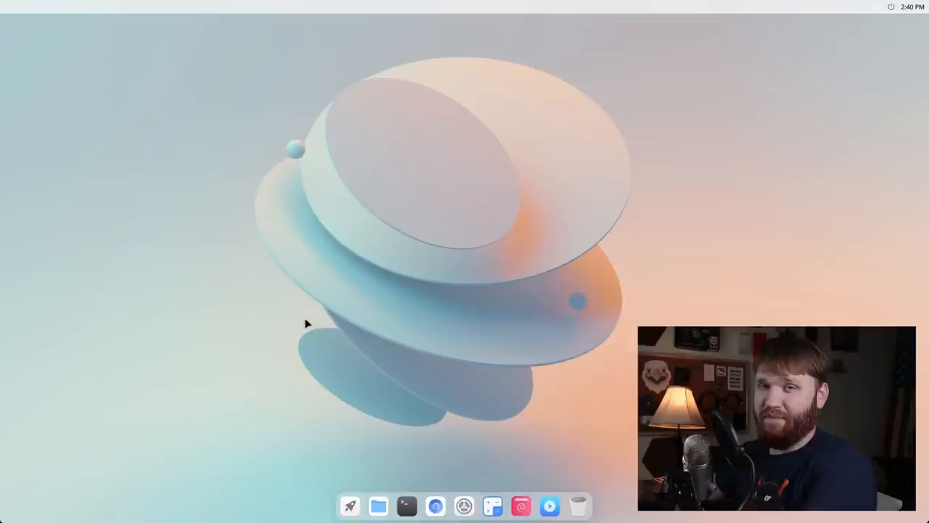